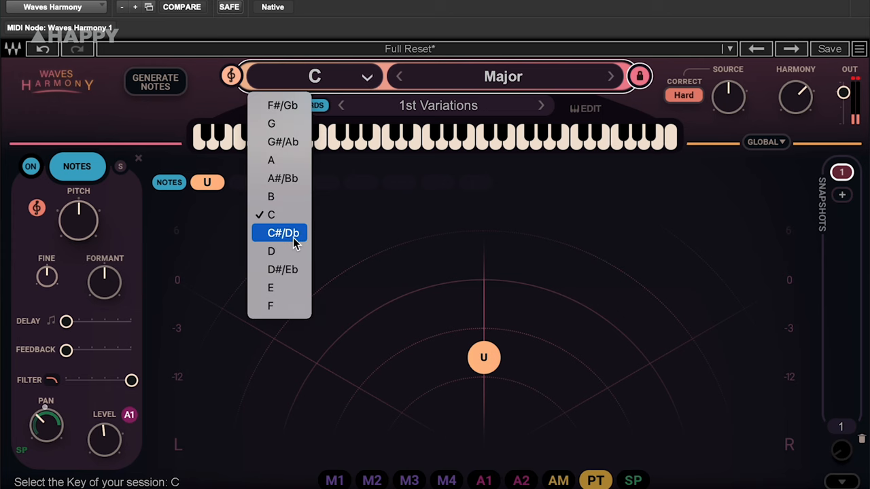
- Set key C#/Db Minor, generate notes, pan left, adjust formant, and add snapshot 2
left_click(282, 233)
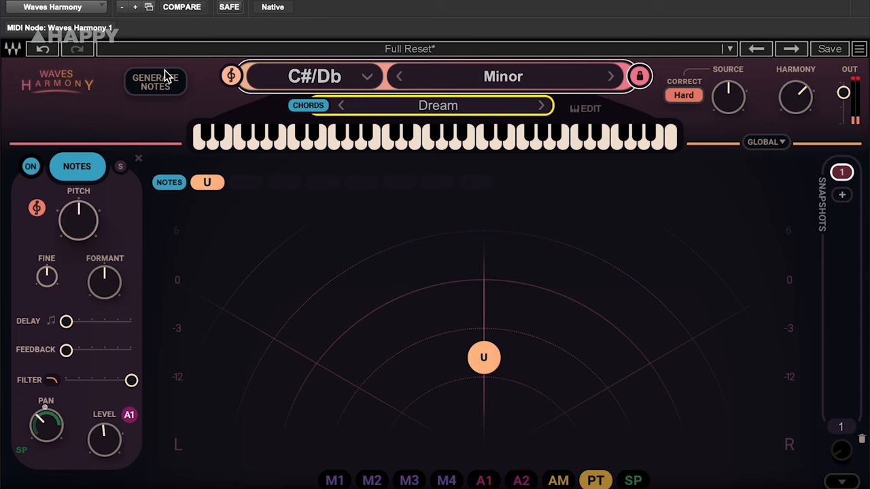
left_click(155, 82)
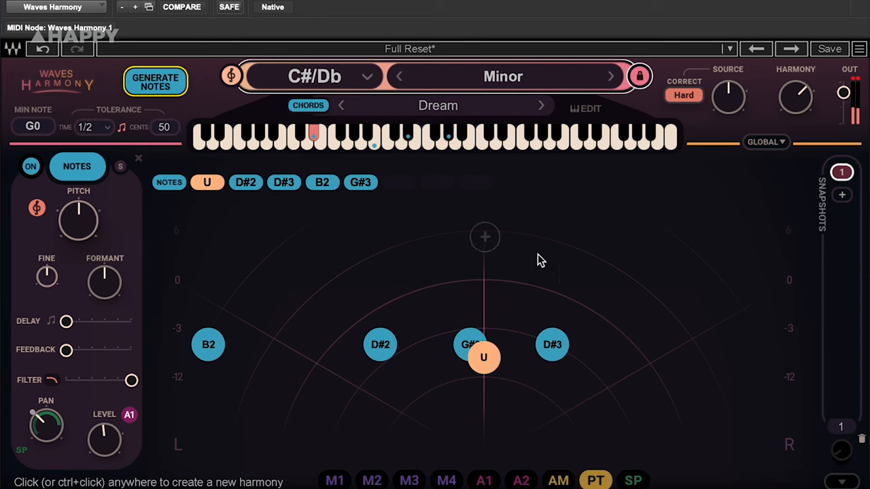
left_click_drag(45, 425, 27, 425)
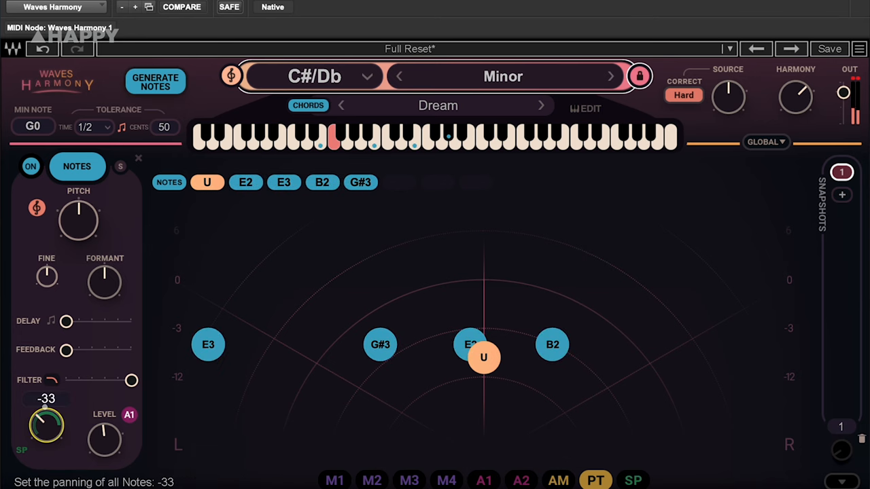
left_click_drag(46, 424, 51, 408)
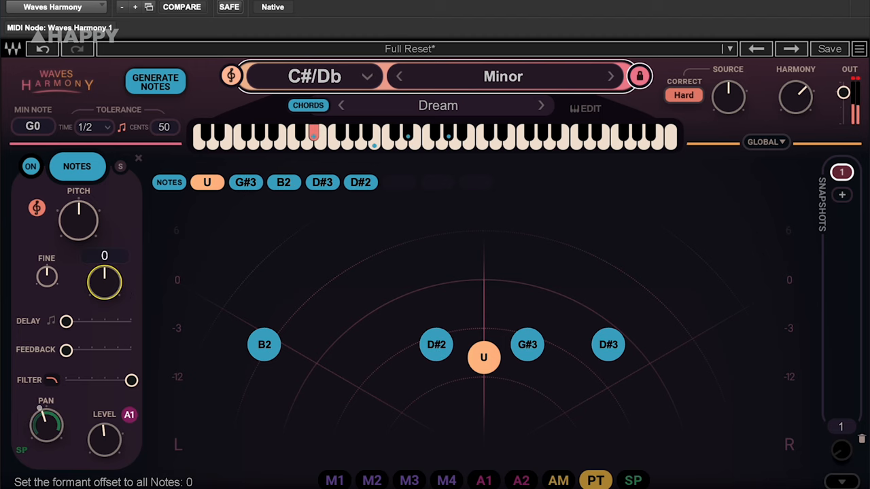
left_click(841, 192)
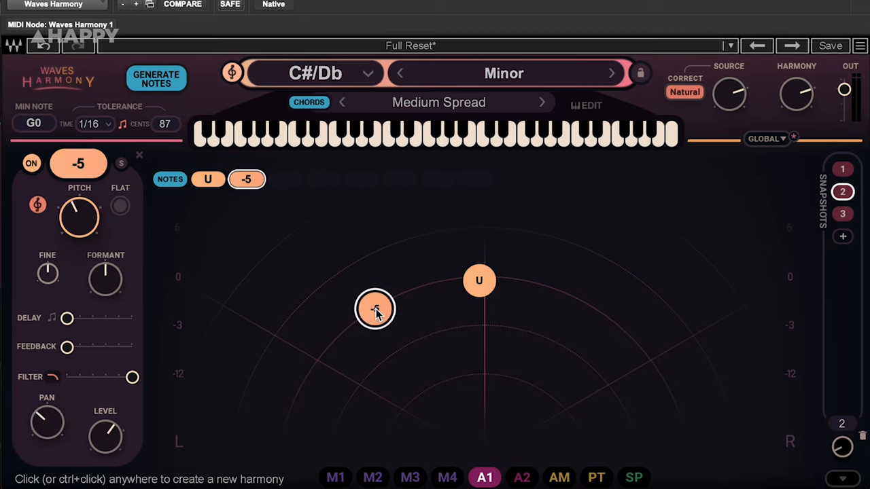
- Place -5, +7 and -2 harmony voices at different stereo positions in snapshot 3
left_click(421, 287)
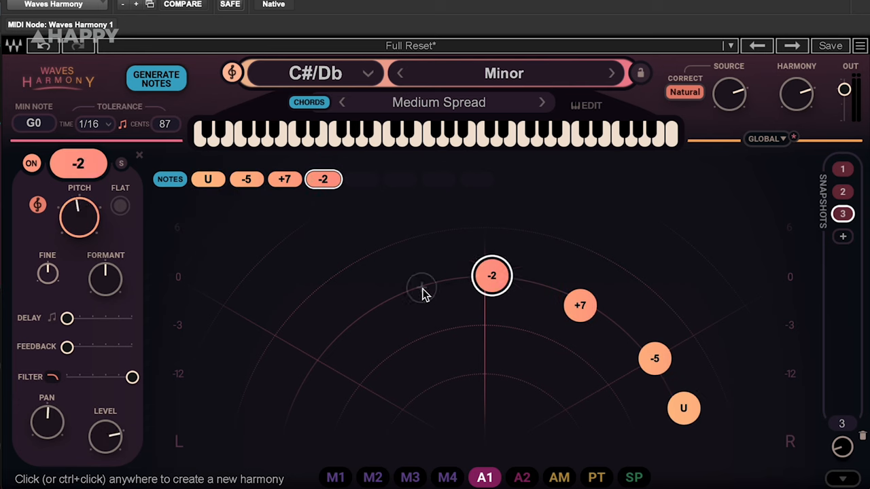
left_click(476, 179)
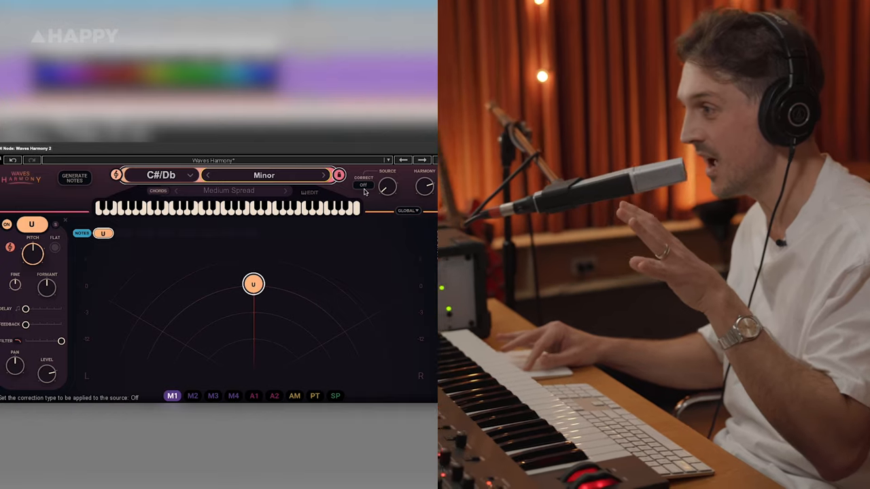
- Turn the source Correct button Off in the second C#/Db Minor instance
left_click(364, 185)
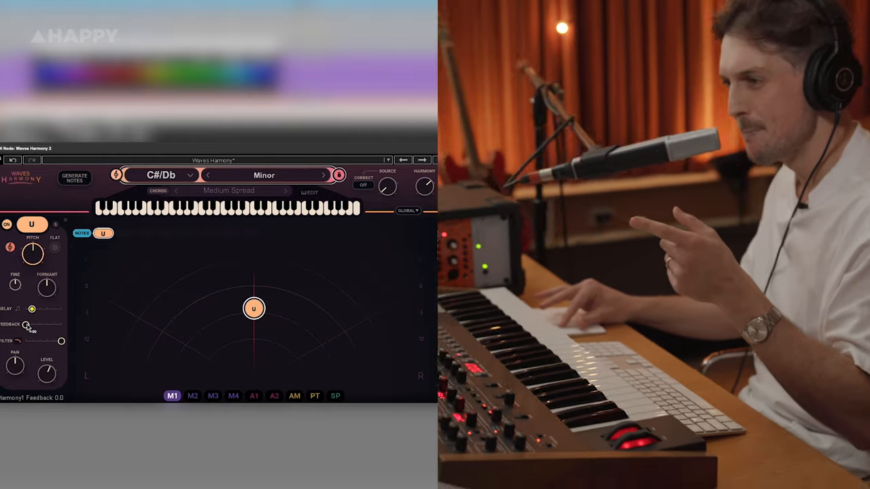
- Dial in the voice's delay feedback with its slider
left_click_drag(33, 324, 53, 327)
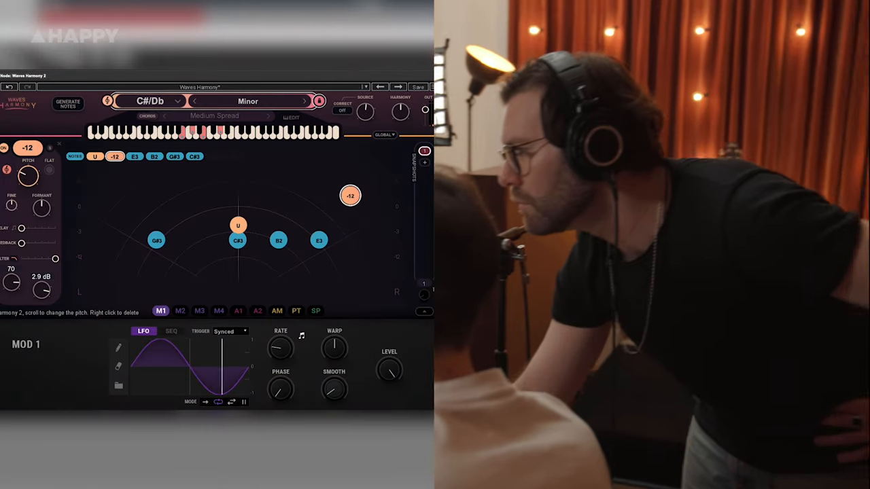
- Turn the octave voice into +12 and drag it far left and quieter
left_click_drag(350, 196, 110, 225)
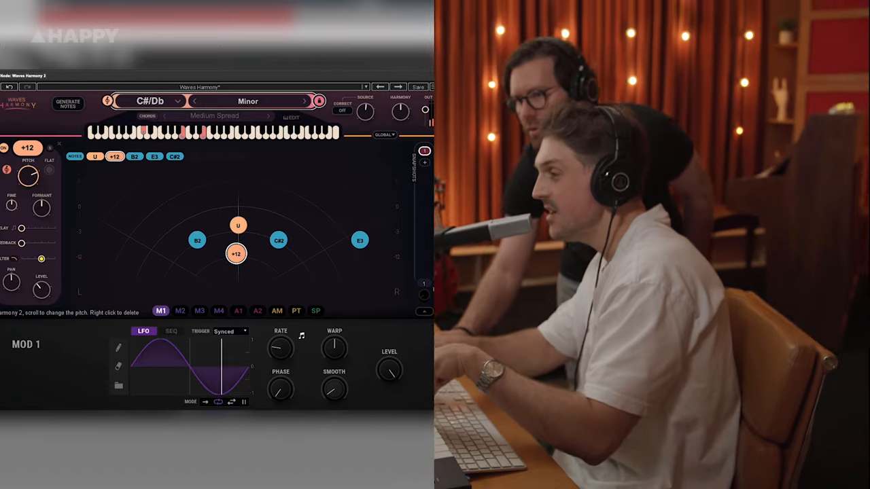
left_click_drag(236, 253, 349, 209)
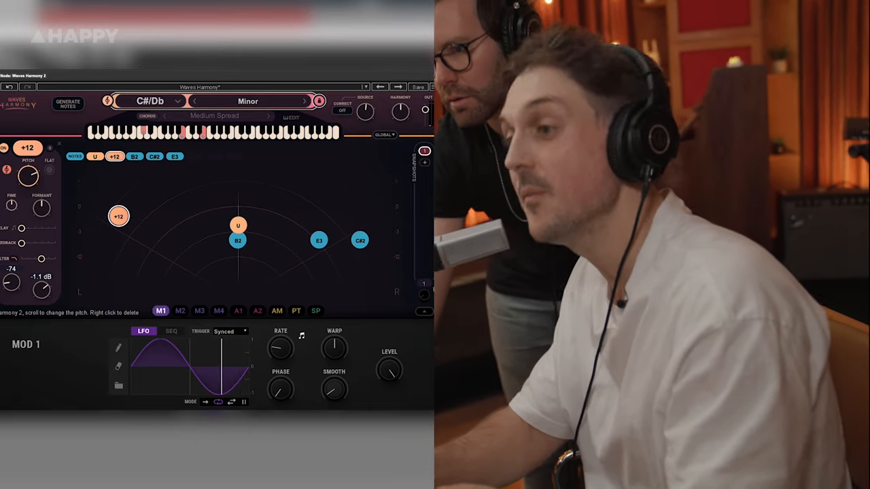
left_click_drag(119, 216, 339, 215)
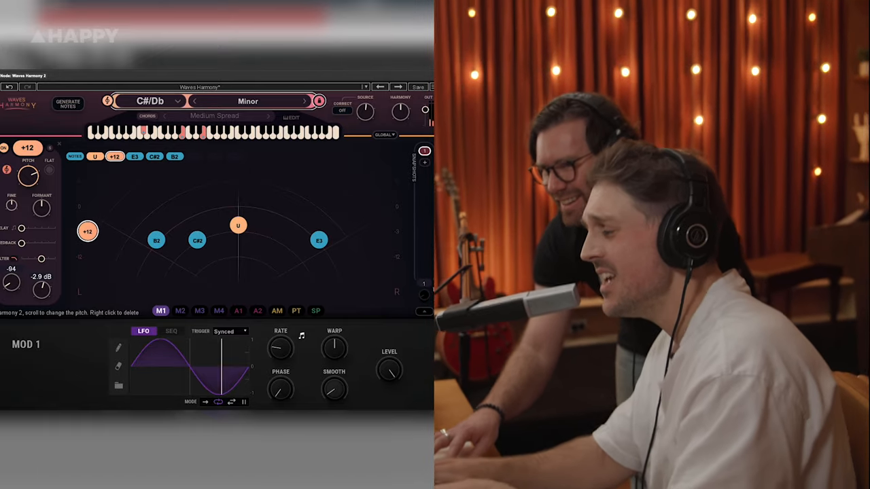
left_click_drag(87, 231, 398, 182)
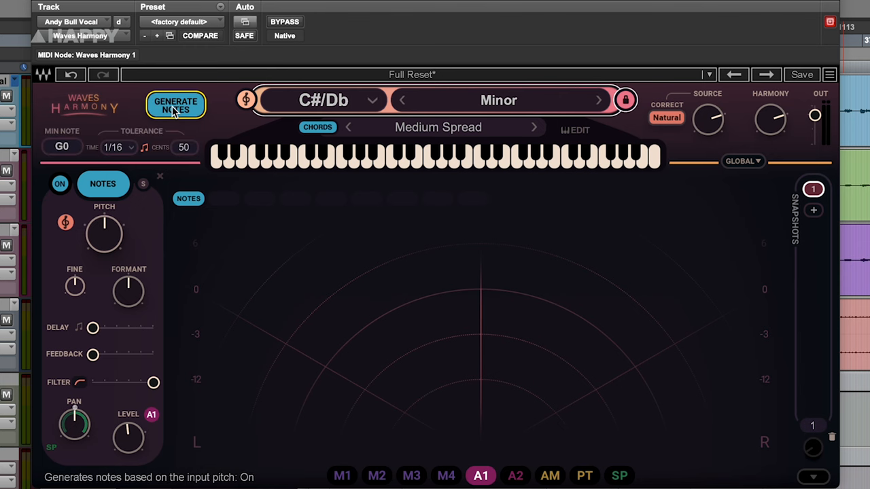
- Set pitch tolerance to 87 cents and browse the scale list, keeping Minor
left_click(116, 148)
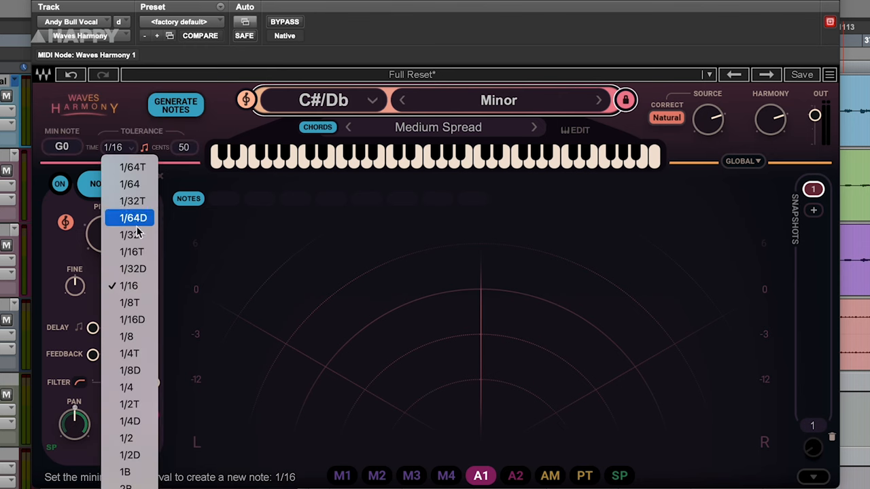
mouse_move(129, 303)
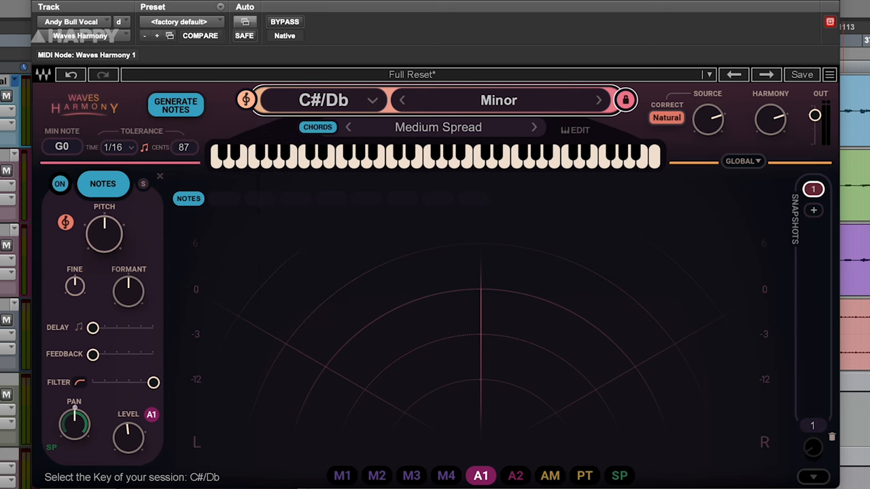
left_click(498, 100)
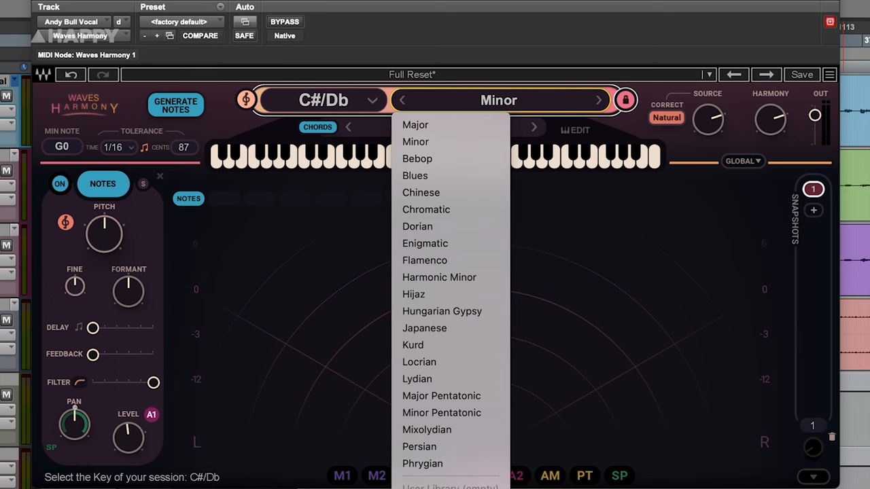
mouse_move(567, 109)
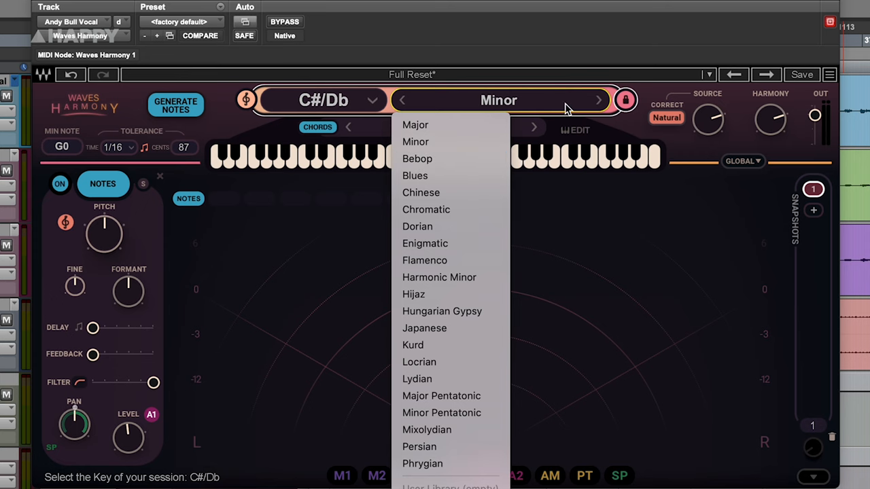
left_click(625, 100)
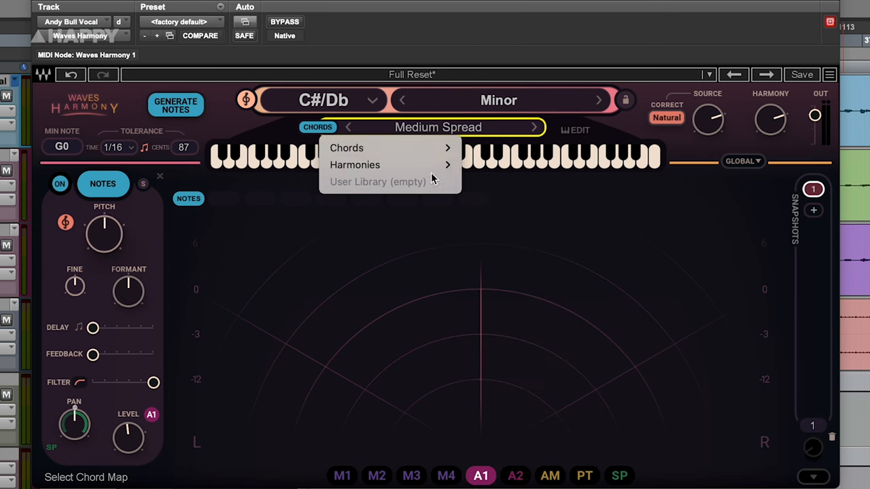
- View the note mapper, cycle Correct Hard, Notes, Natural, and adjust global formant correction
left_click(312, 147)
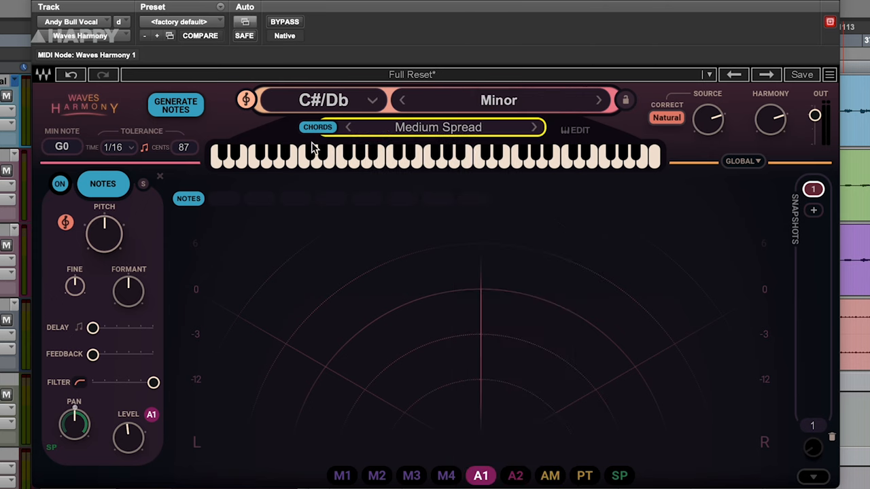
mouse_move(445, 170)
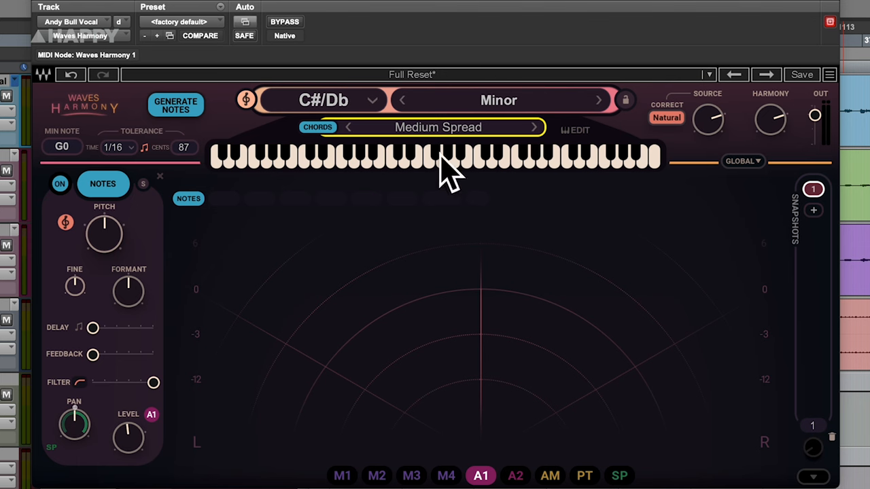
left_click(574, 130)
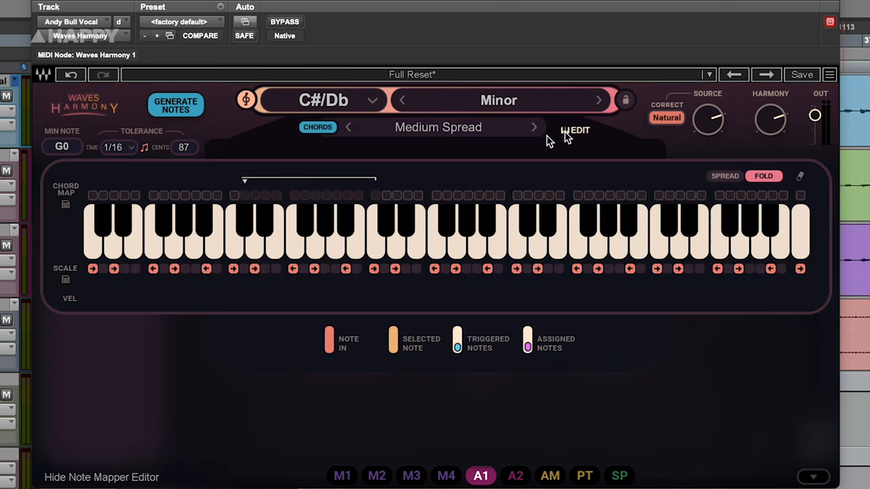
mouse_move(333, 338)
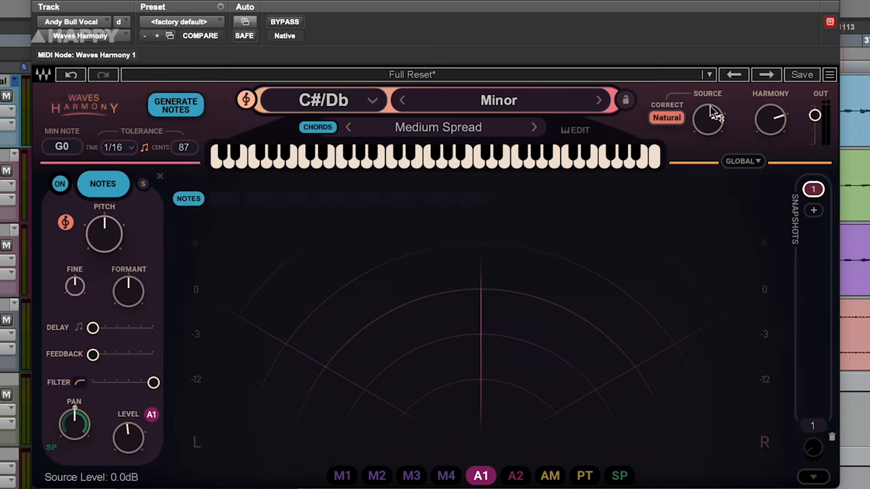
mouse_move(774, 121)
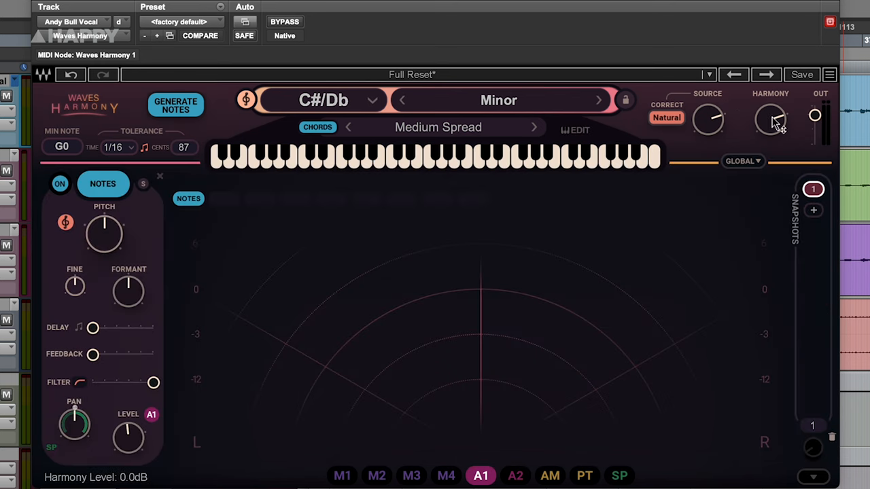
mouse_move(665, 118)
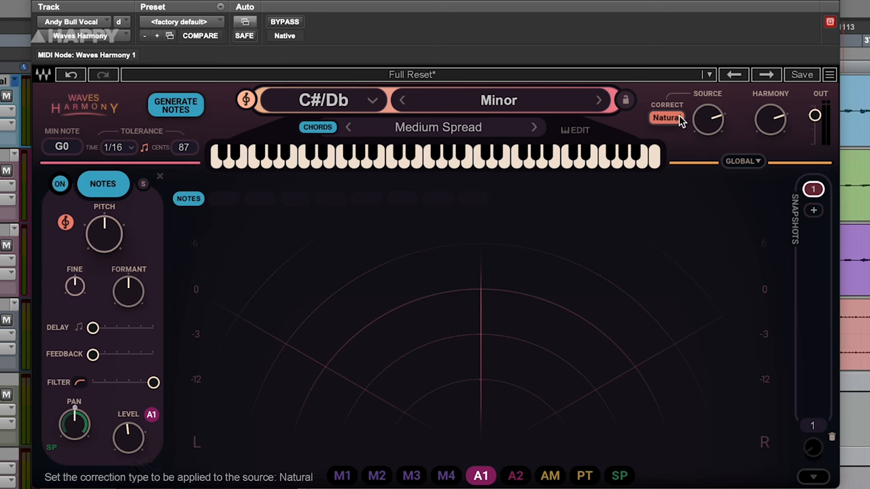
left_click(666, 117)
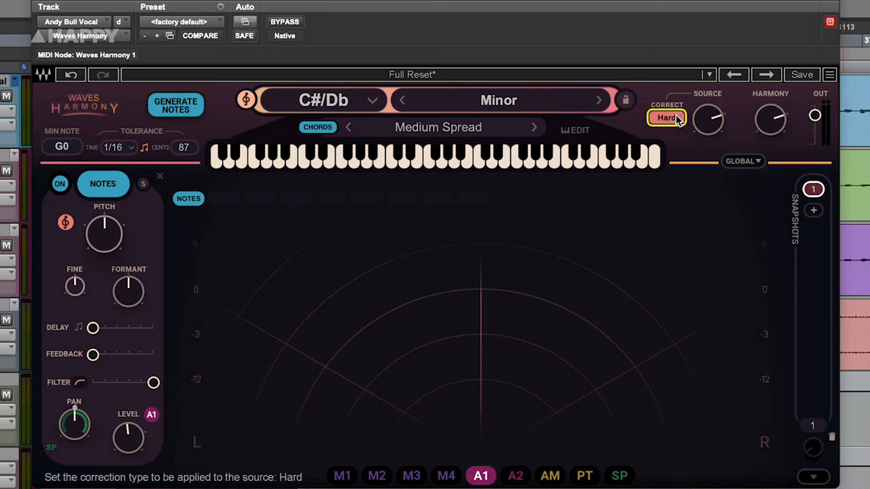
left_click(666, 117)
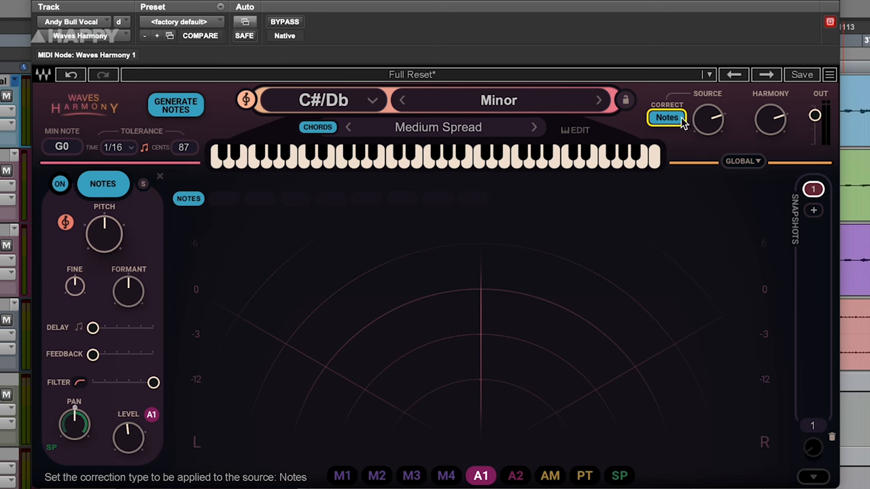
left_click(667, 118)
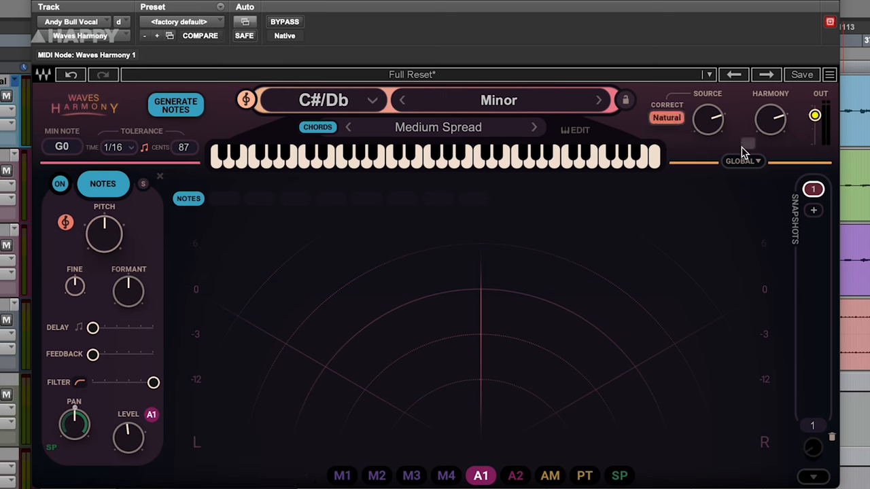
left_click(743, 161)
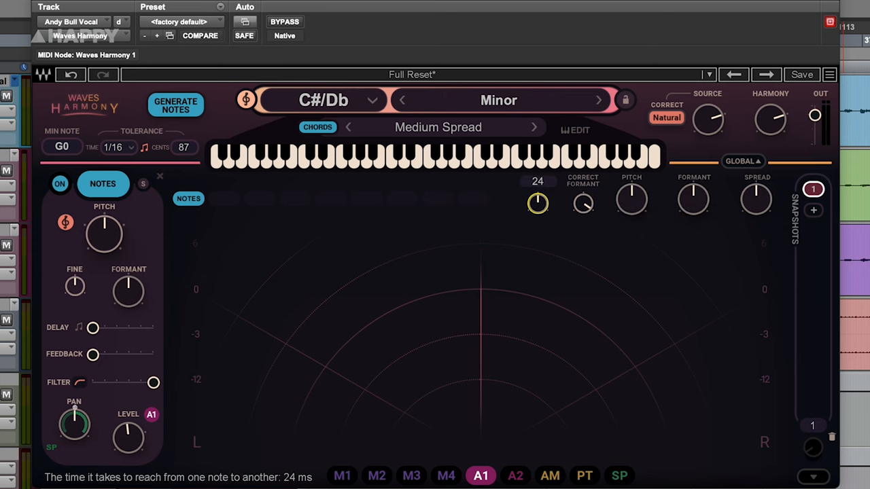
mouse_move(583, 204)
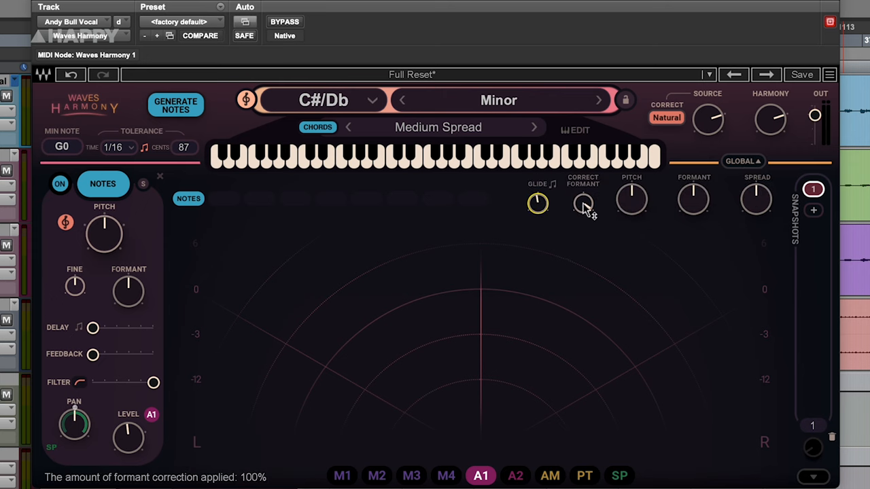
left_click_drag(631, 199, 631, 183)
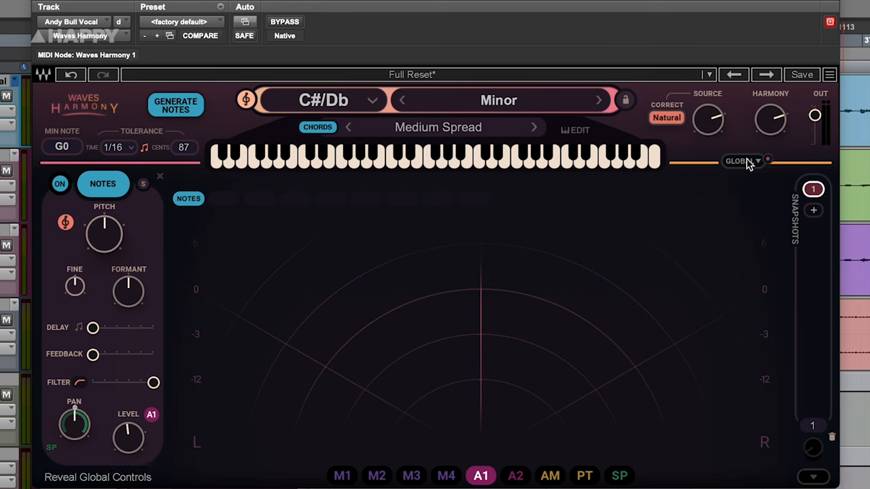
mouse_move(797, 151)
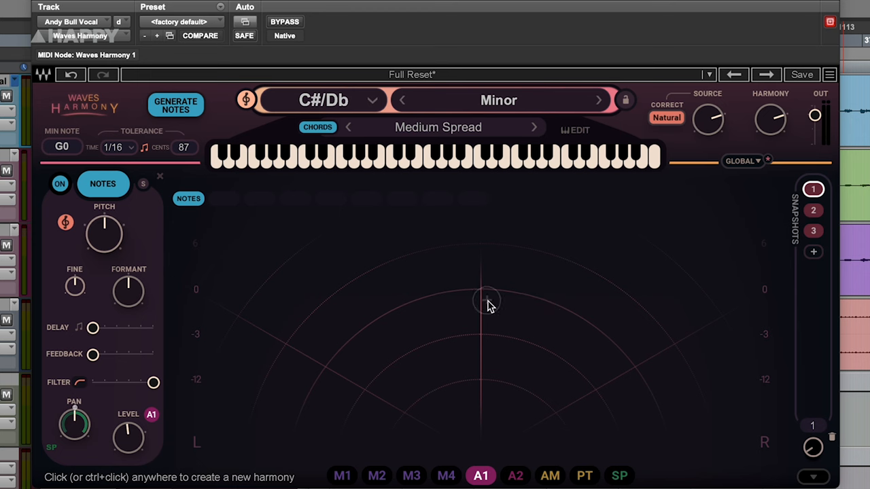
- Create a unison harmony voice and switch to the second snapshot
left_click(649, 378)
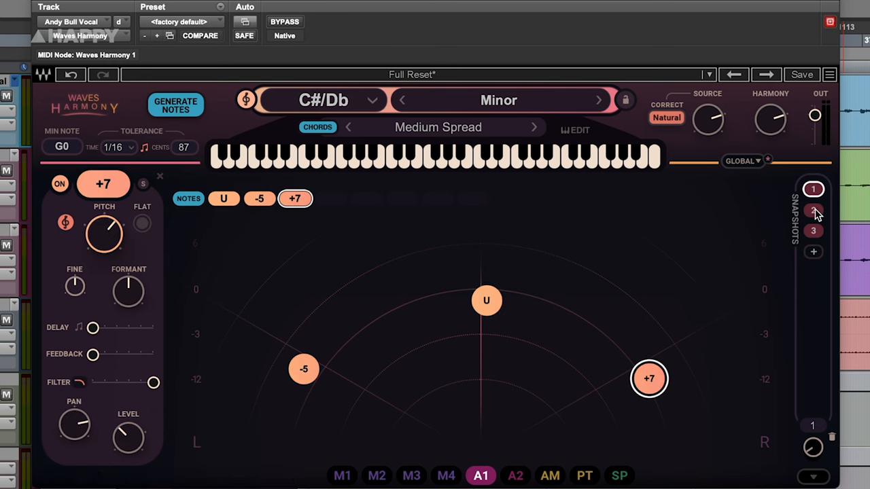
left_click(813, 210)
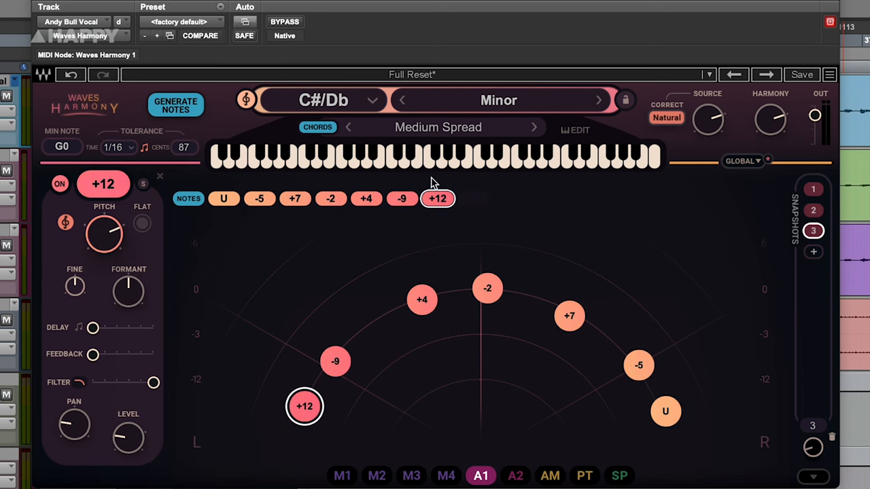
mouse_move(112, 204)
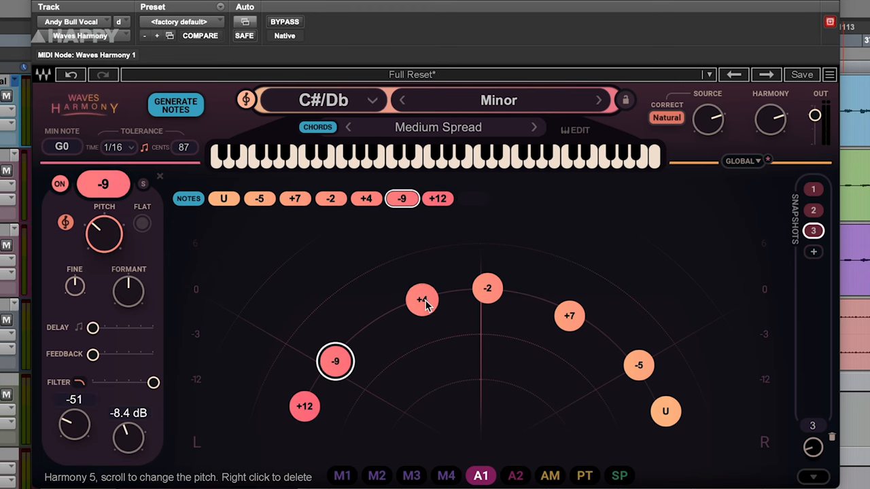
- Select the +7 voice, add delay, and darken it with the filter
left_click(570, 315)
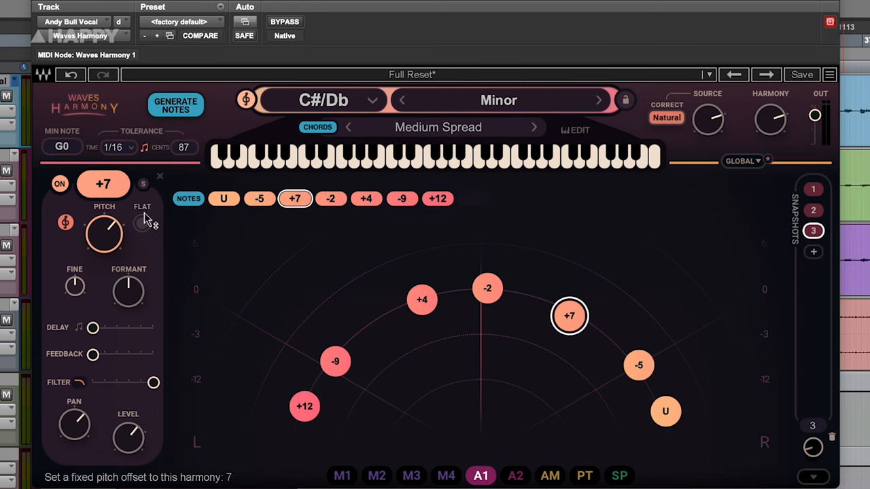
left_click_drag(93, 327, 146, 328)
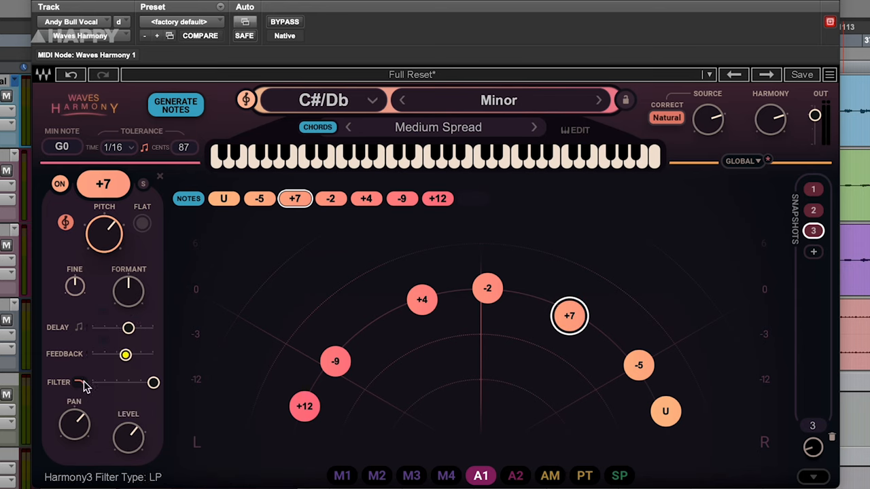
left_click_drag(153, 382, 130, 383)
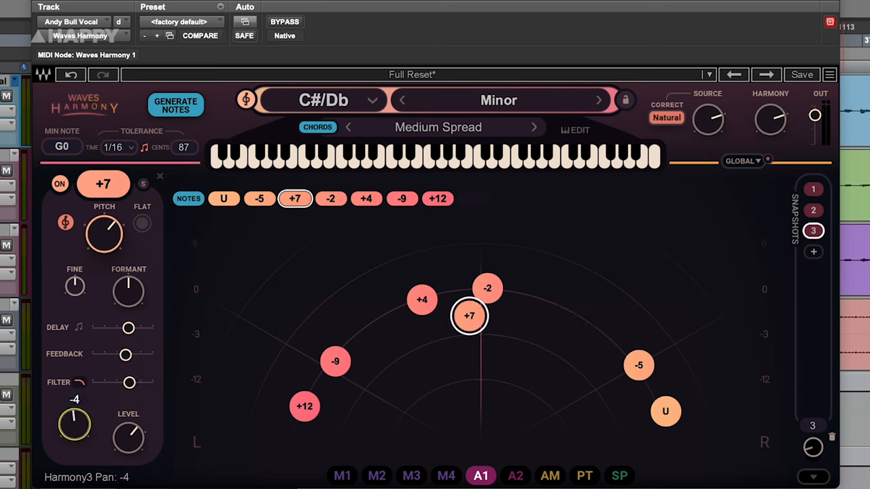
- Fine-tune the +7 voice's pan toward centre and its level around -1.7 dB
left_click_drag(468, 316, 495, 312)
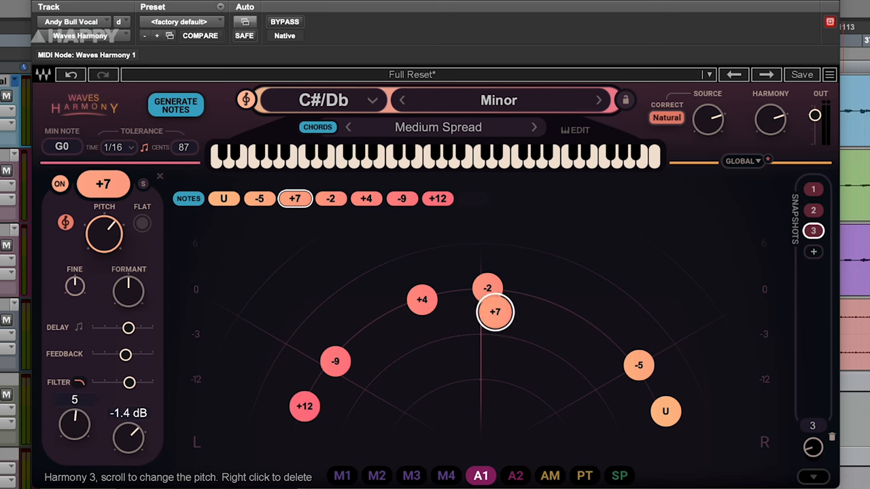
left_click_drag(495, 312, 569, 314)
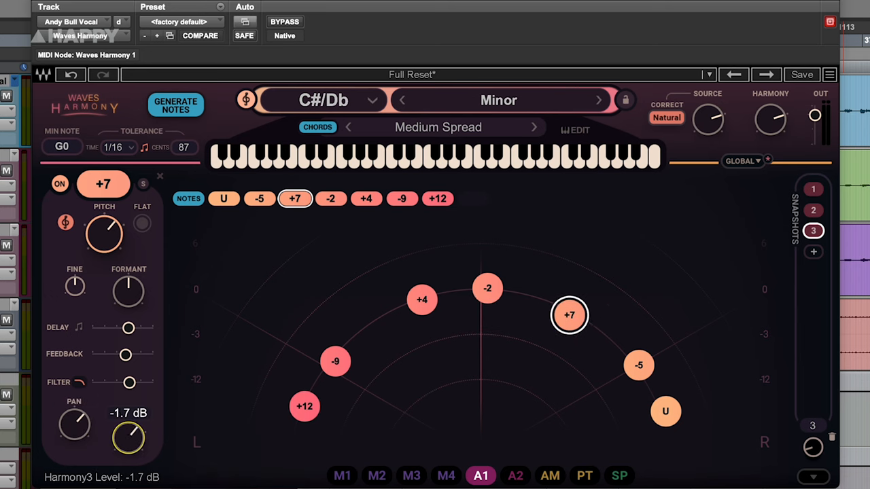
left_click_drag(569, 314, 572, 354)
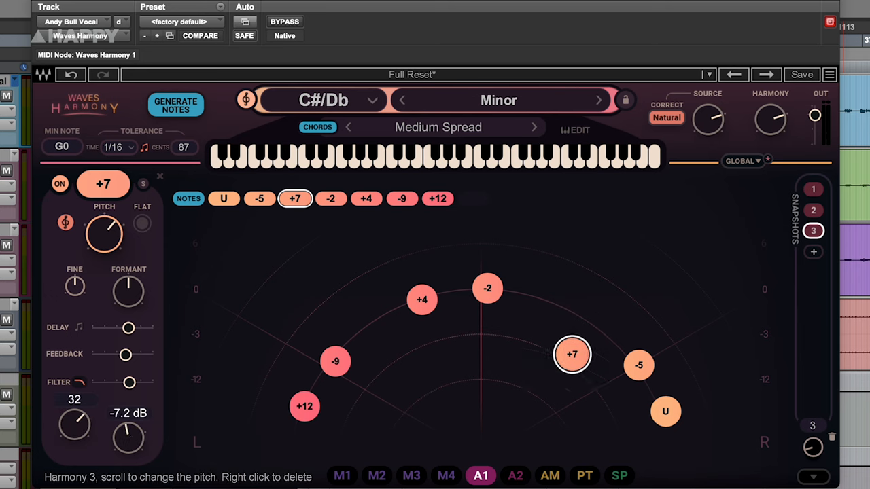
left_click_drag(573, 355, 573, 324)
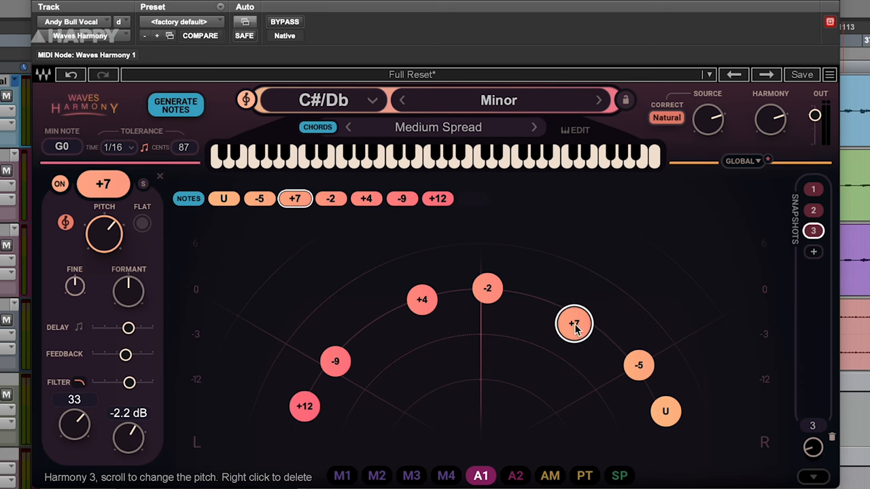
left_click(472, 199)
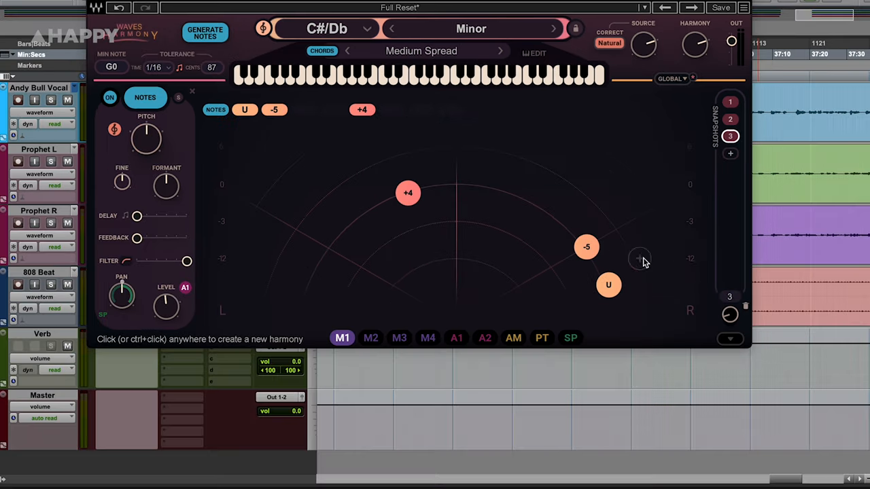
- Open the modulators, set M1 to step sequence, and assign it to pitch
left_click(730, 339)
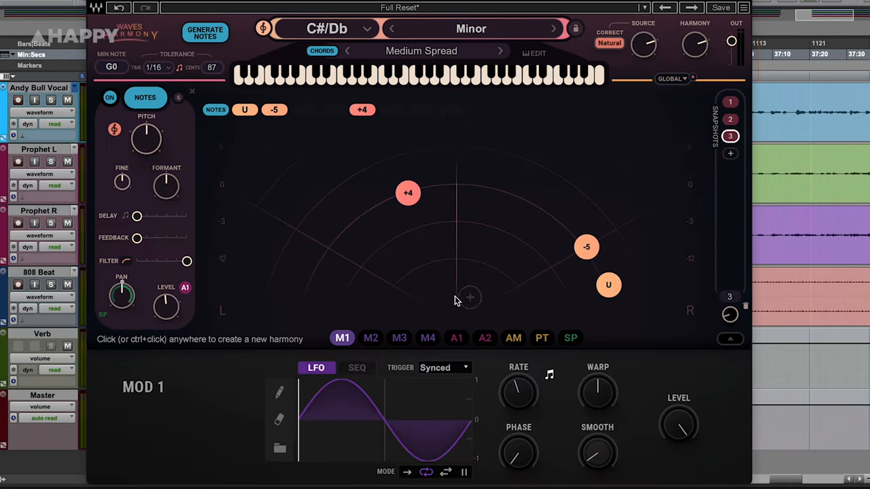
left_click(371, 338)
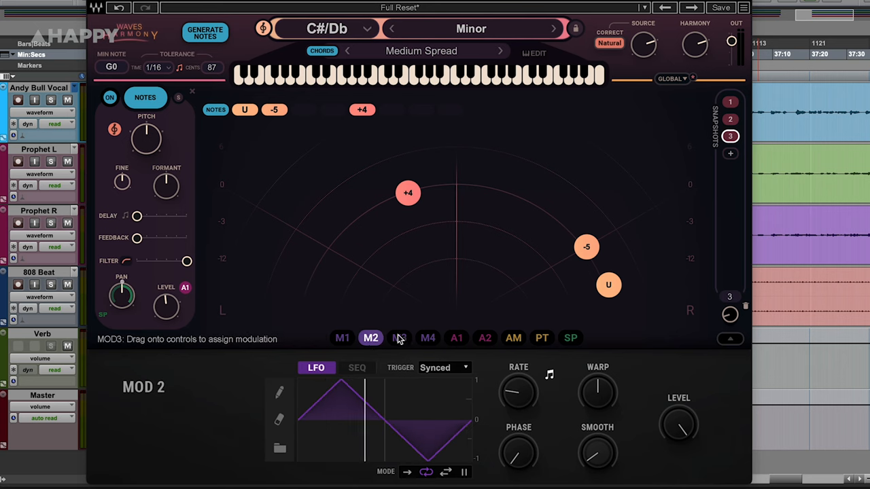
left_click(341, 337)
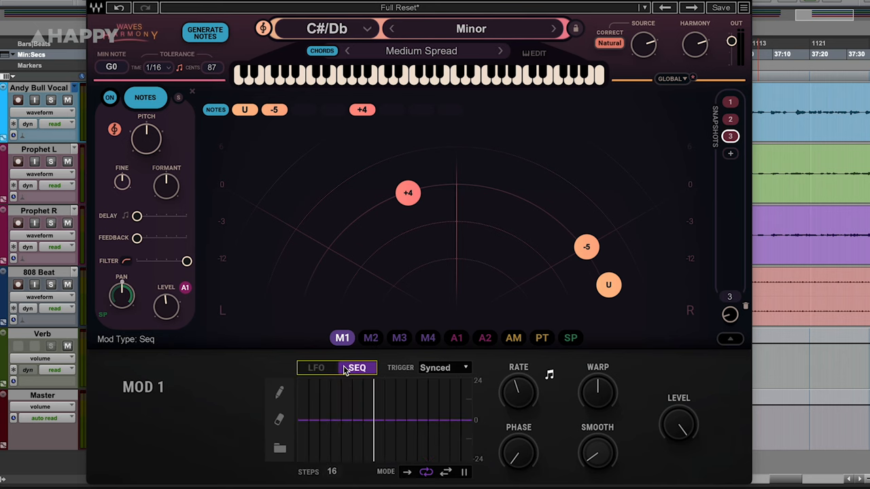
left_click(428, 337)
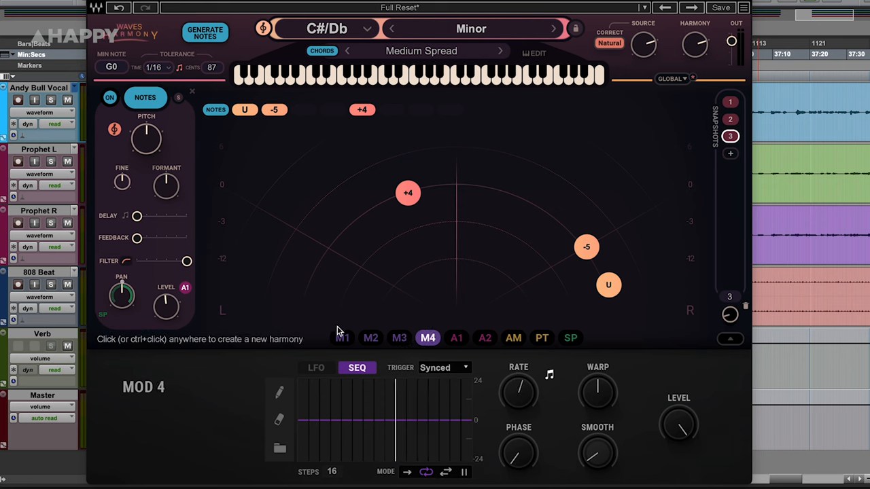
left_click(342, 337)
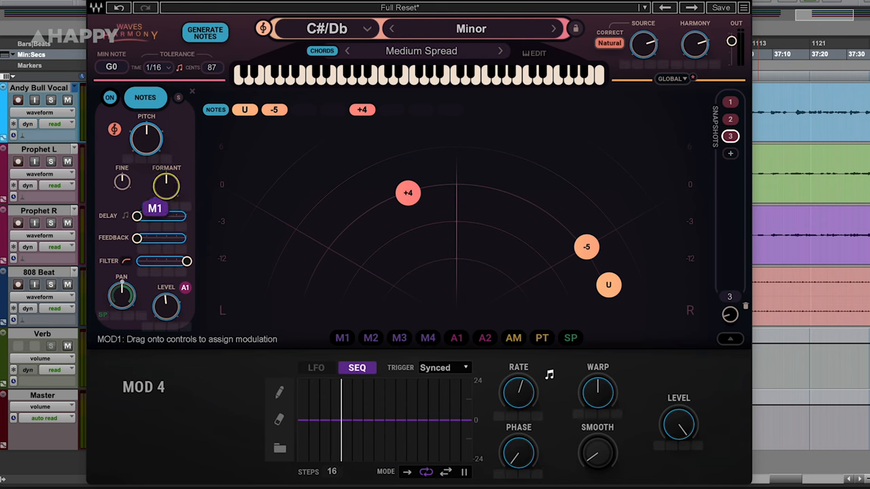
left_click(428, 338)
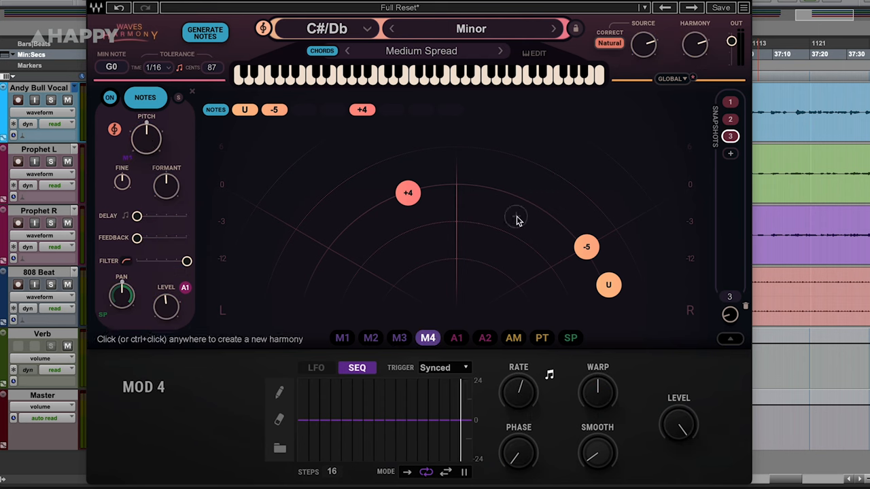
left_click(315, 366)
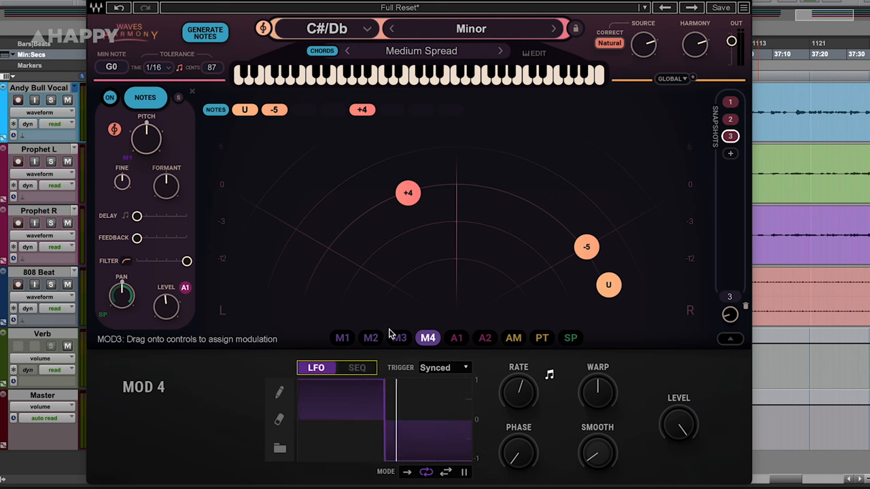
- Review the envelope modulators and assign the SP modulator to the notes' pitch
left_click(456, 338)
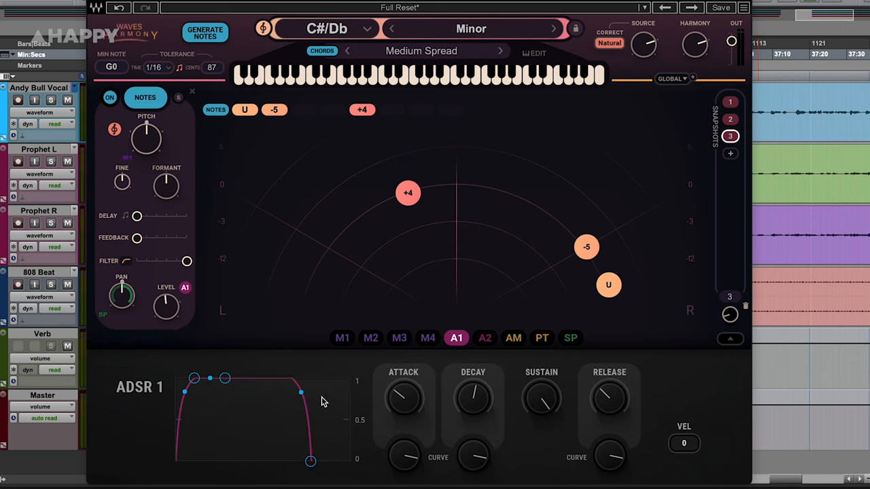
left_click(484, 337)
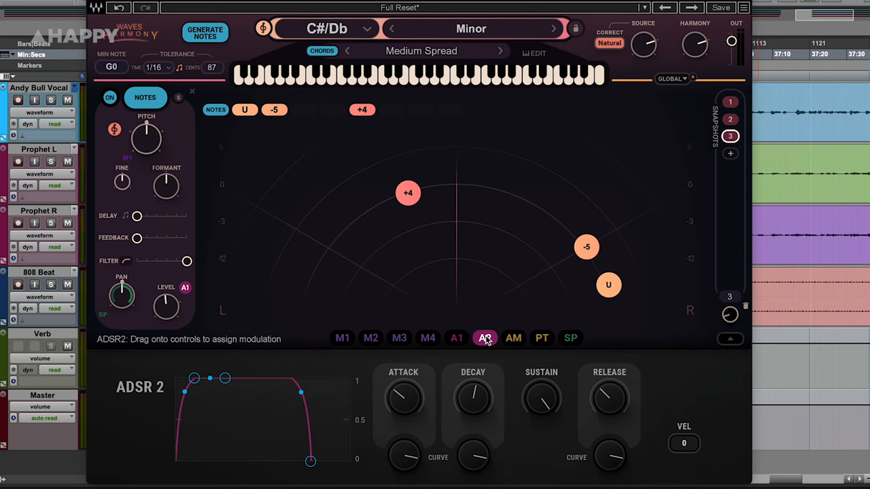
left_click(456, 337)
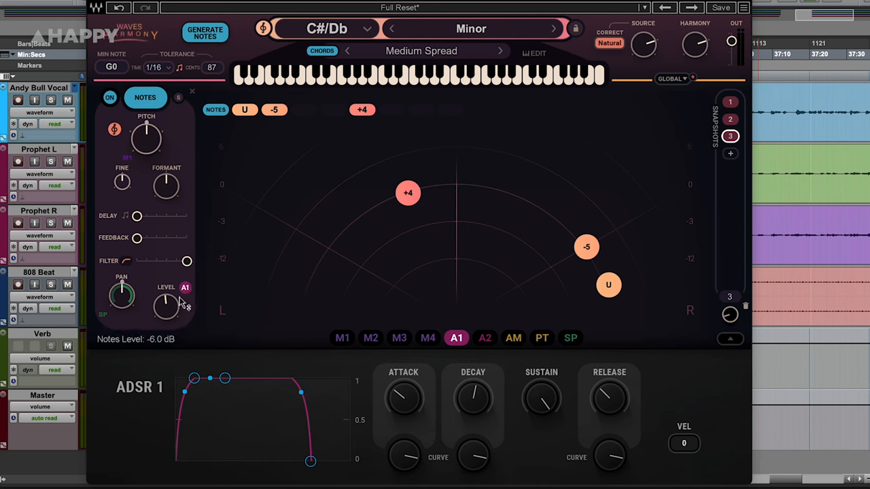
left_click(542, 337)
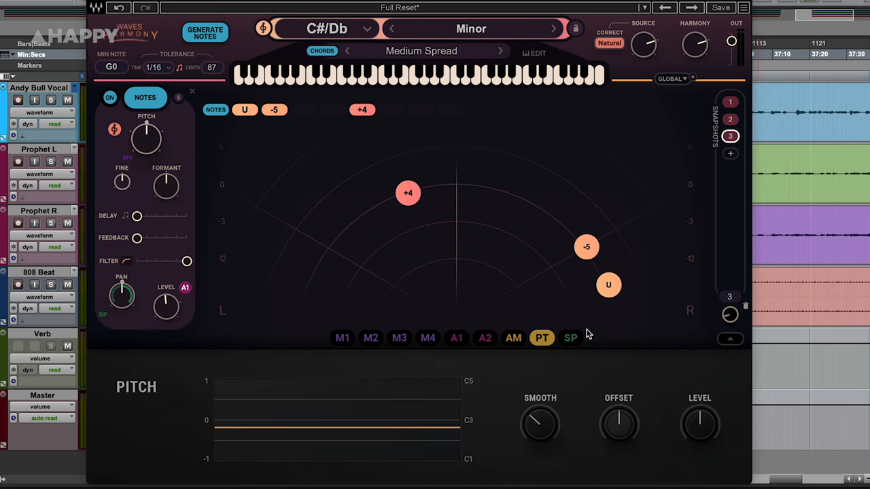
left_click(570, 338)
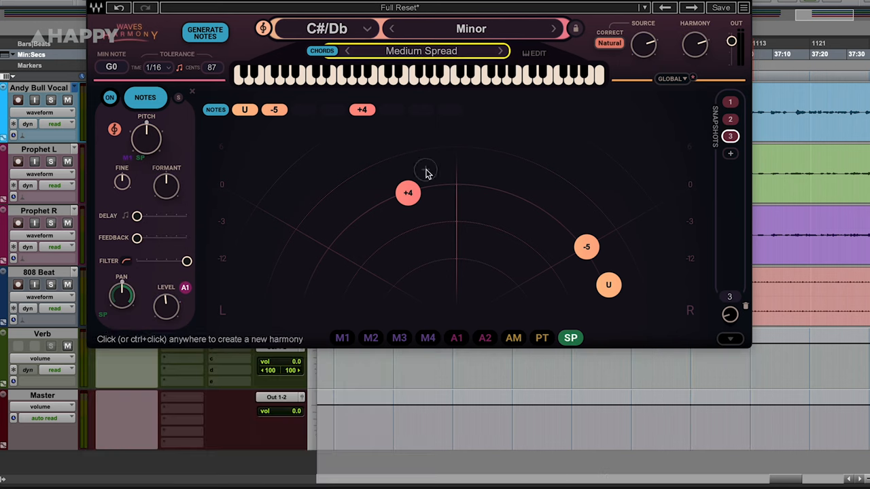
left_click(422, 51)
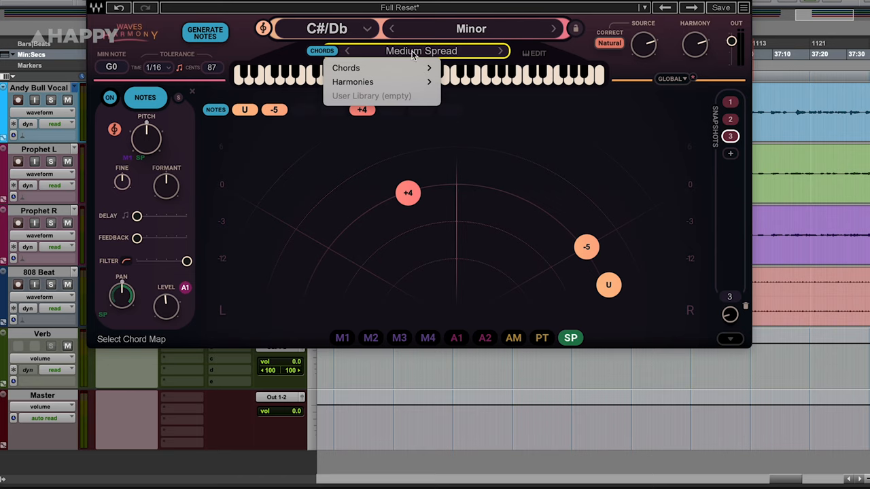
left_click(399, 8)
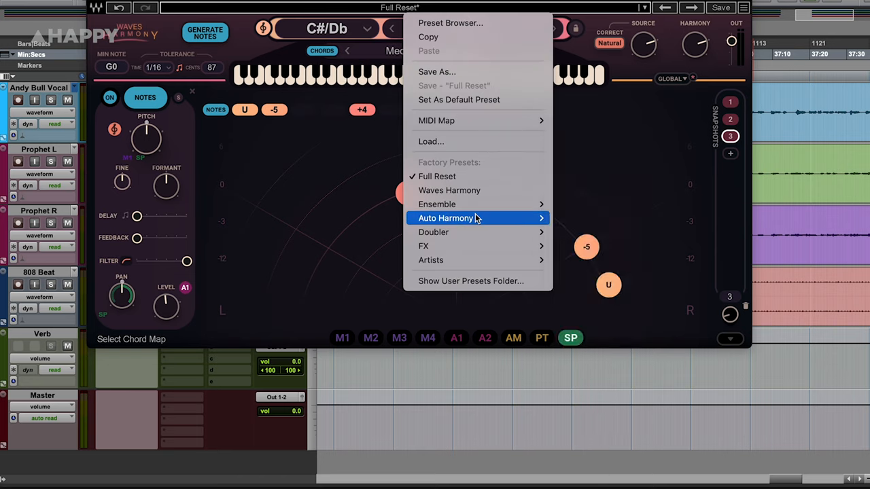
mouse_move(472, 260)
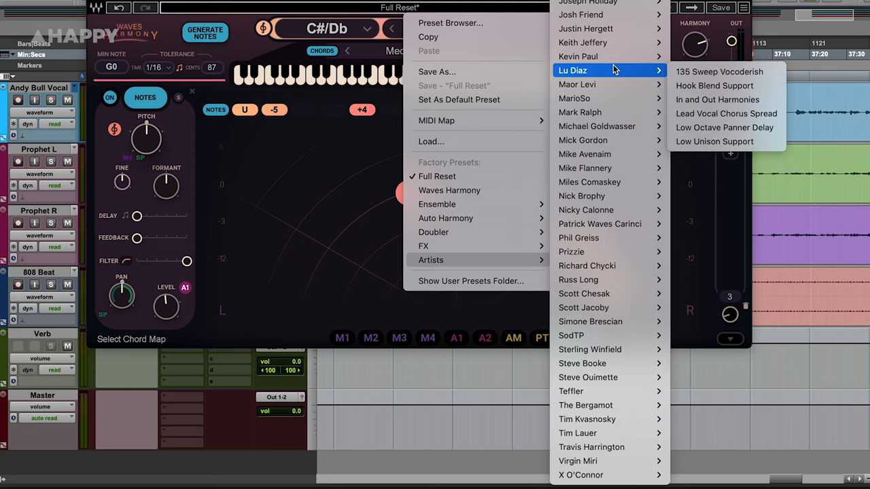
left_click(743, 8)
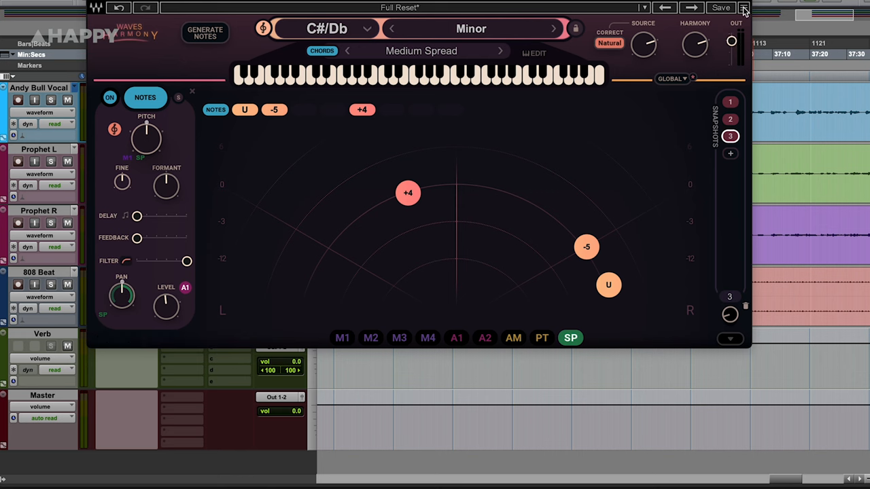